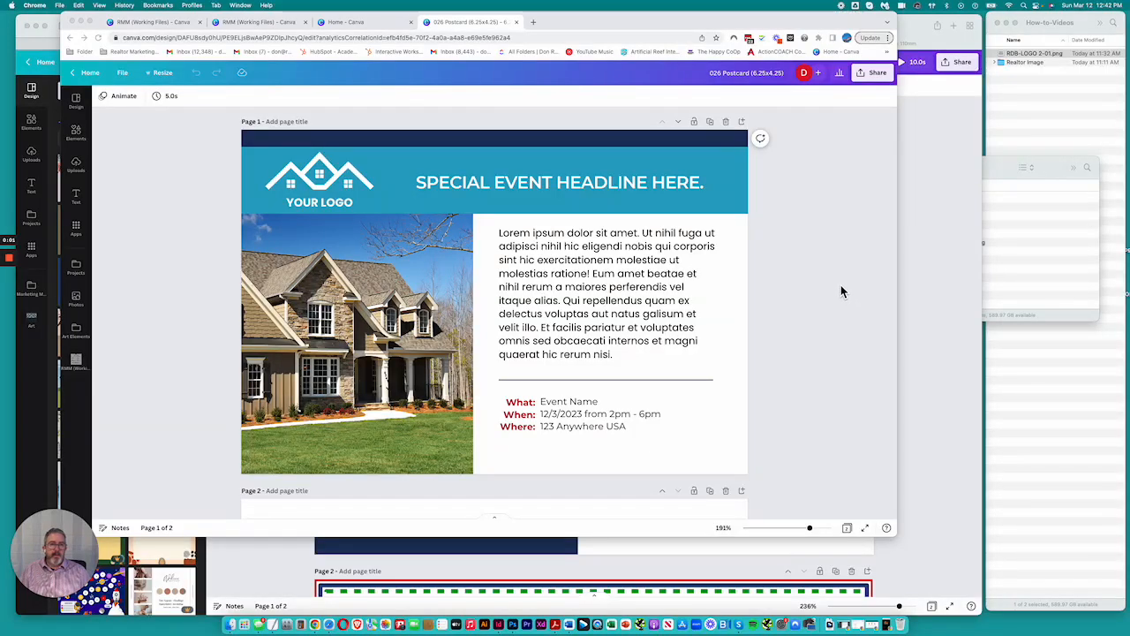
{"action": "mouse_move", "coordinate": [812, 307]}
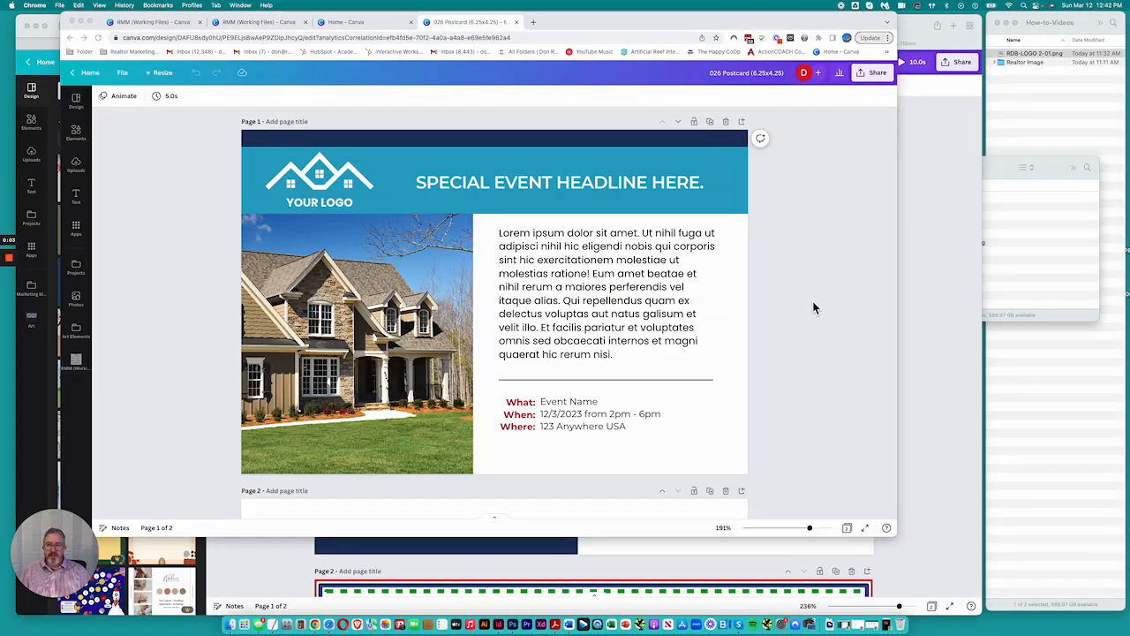
{"action": "mouse_move", "coordinate": [745, 250]}
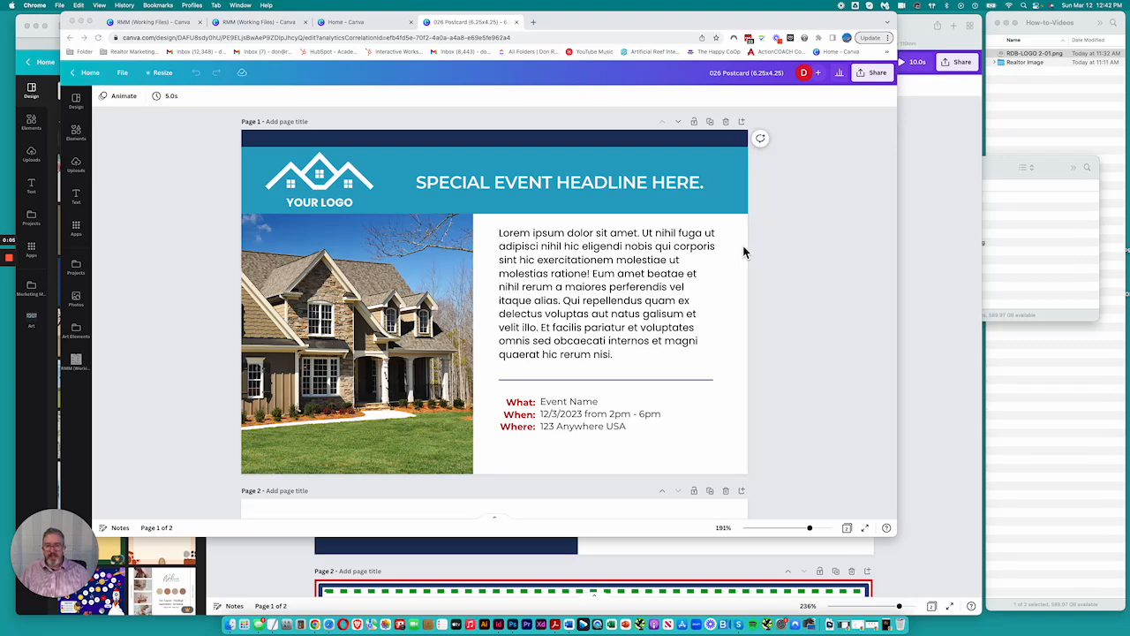
{"action": "mouse_move", "coordinate": [475, 193]}
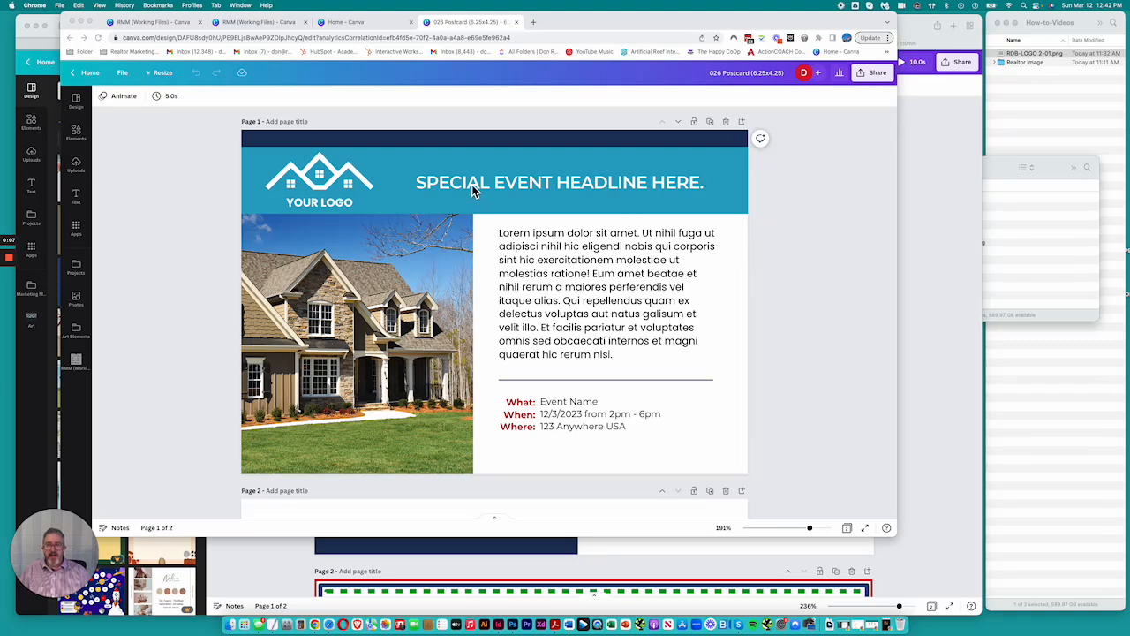
{"action": "mouse_move", "coordinate": [590, 201]}
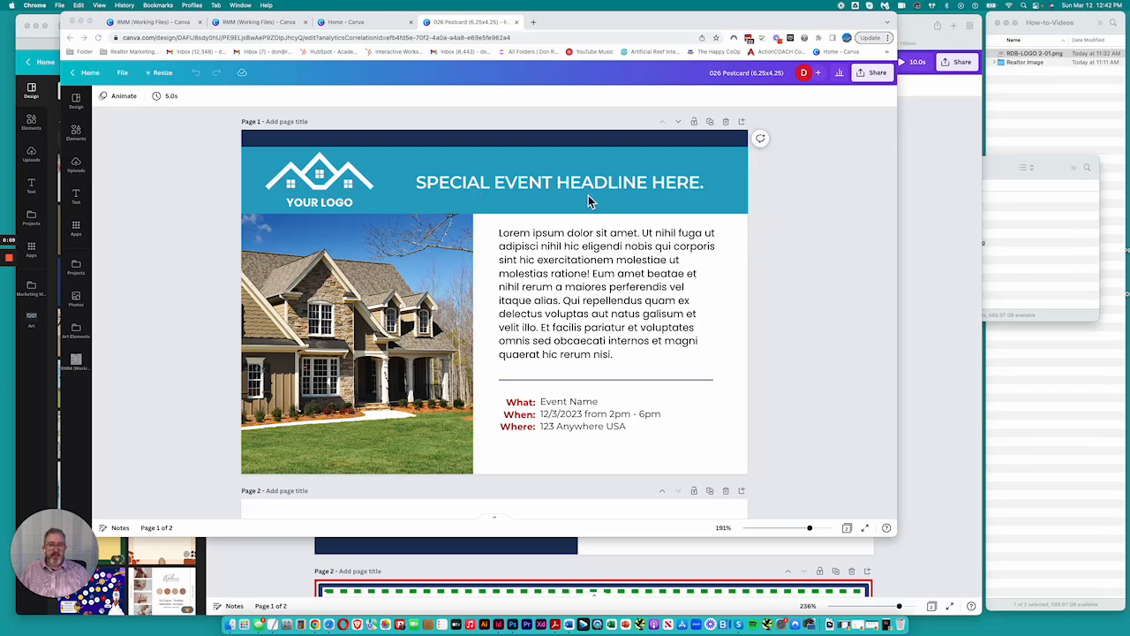
{"action": "mouse_move", "coordinate": [777, 218]}
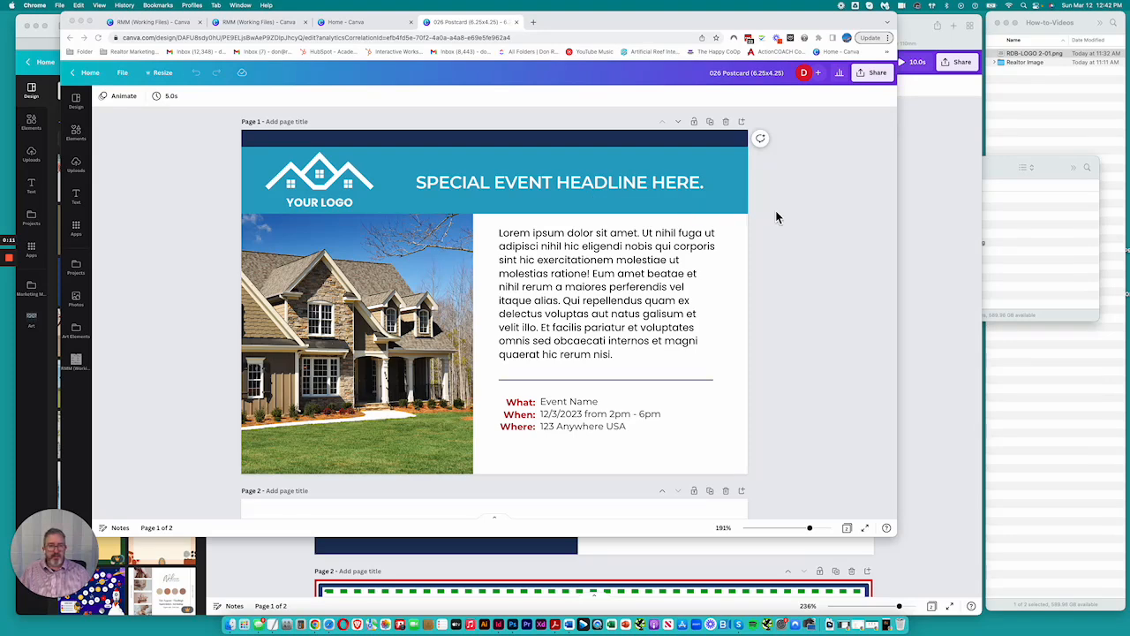
{"action": "mouse_move", "coordinate": [715, 196]}
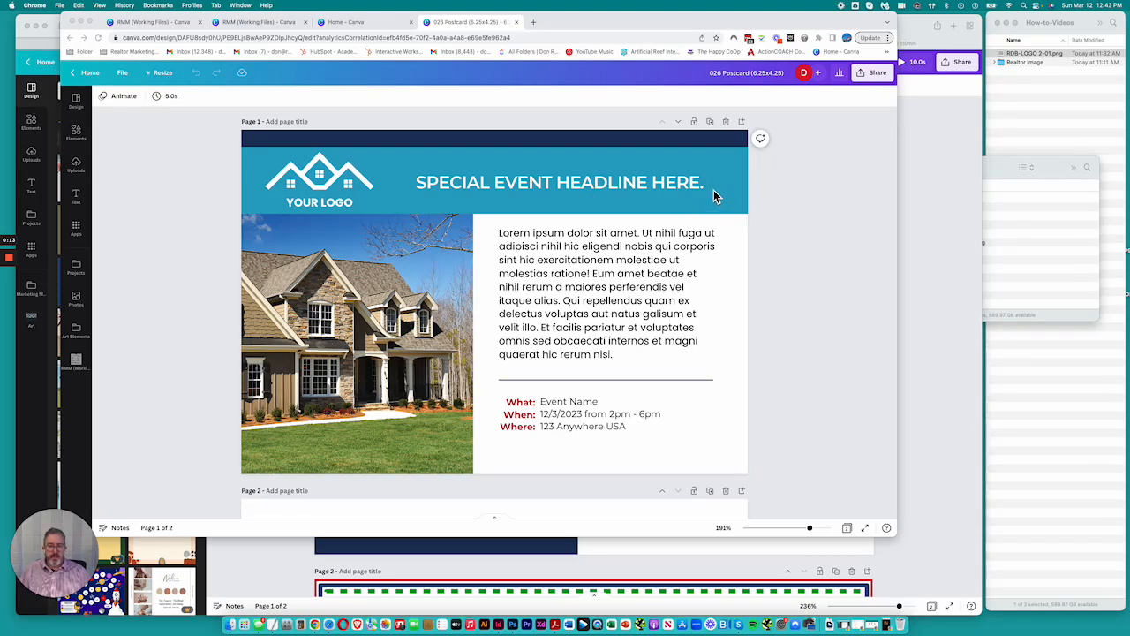
{"action": "mouse_move", "coordinate": [756, 198]}
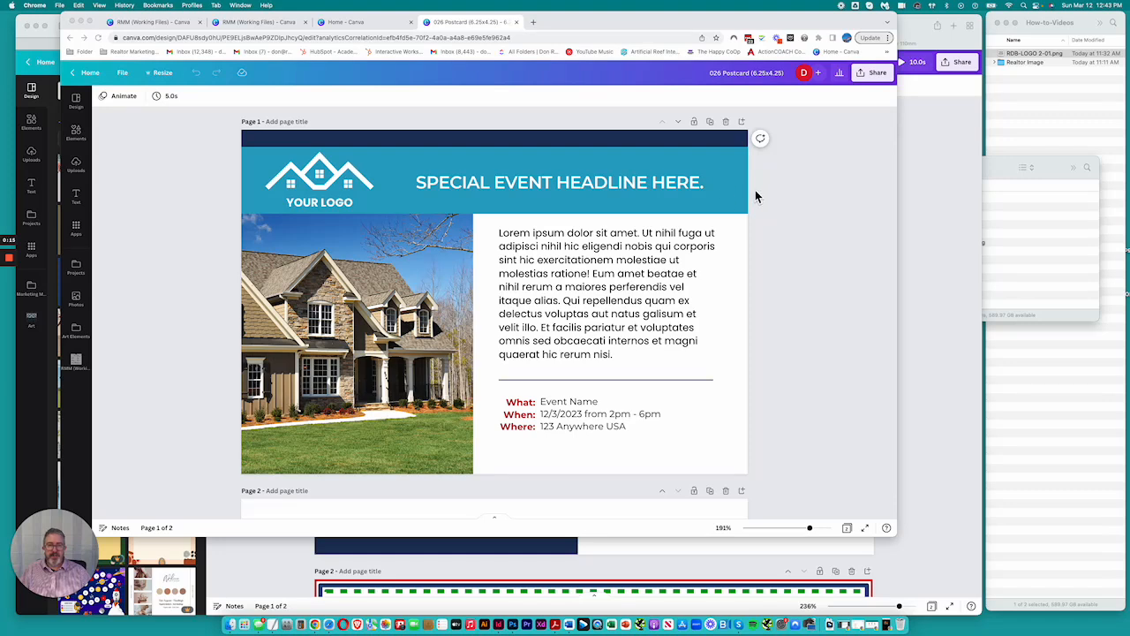
{"action": "mouse_move", "coordinate": [763, 85]}
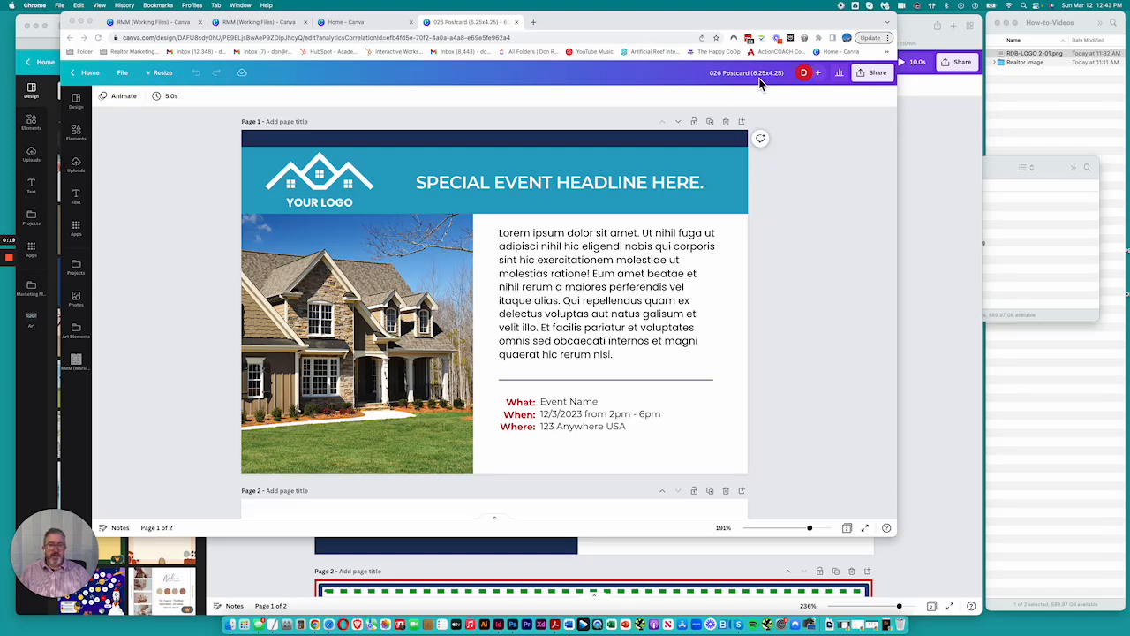
{"action": "mouse_move", "coordinate": [756, 279]}
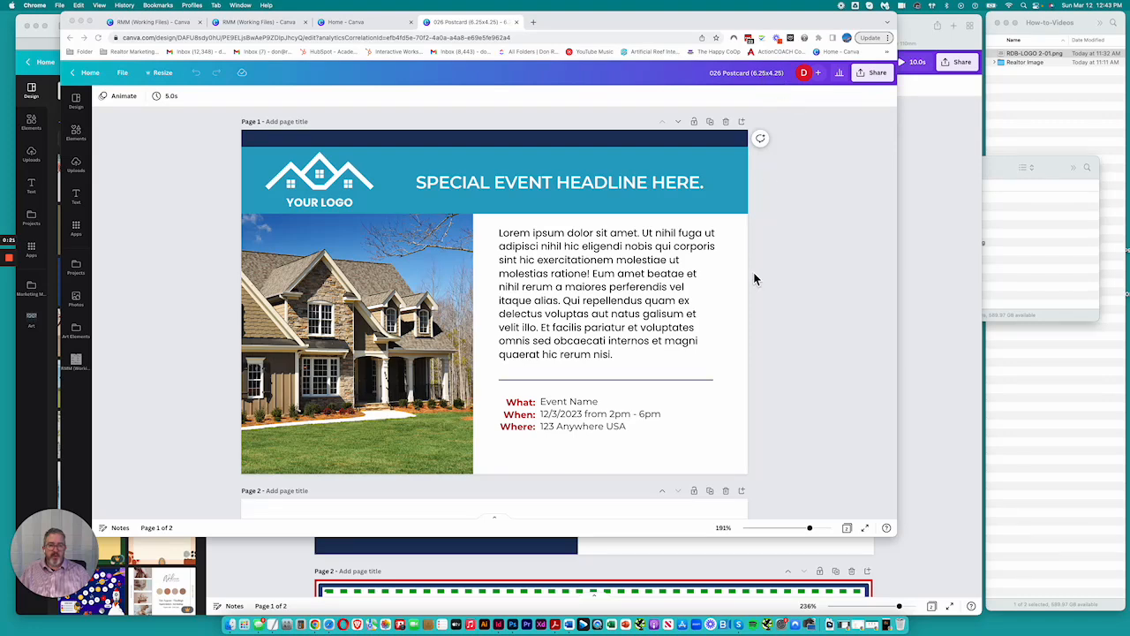
{"action": "mouse_move", "coordinate": [223, 159]}
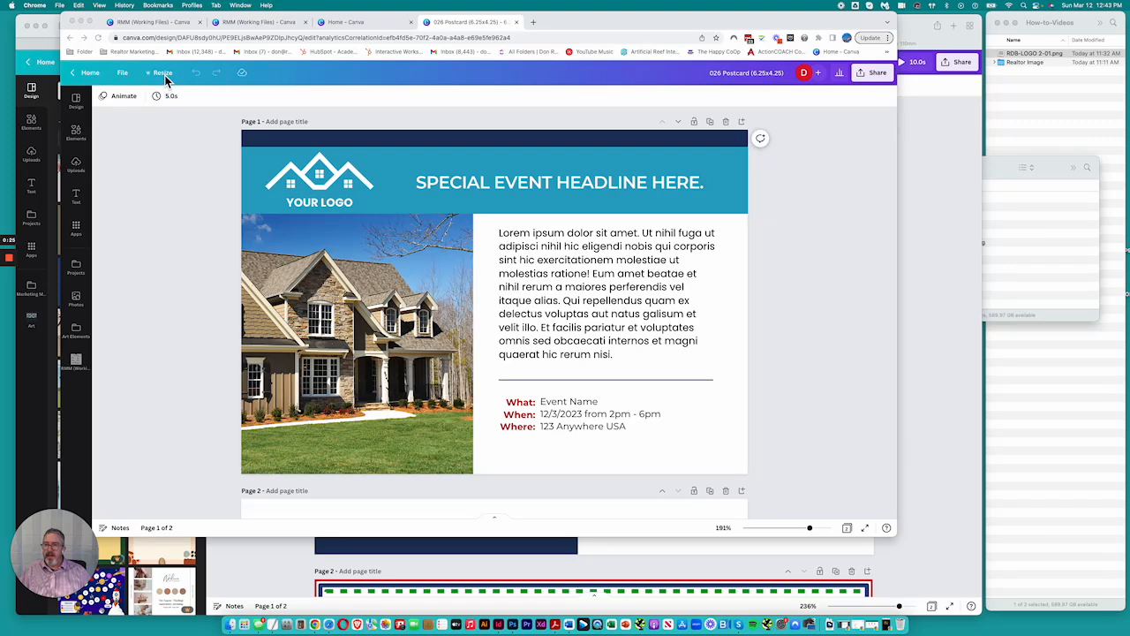
Turn on Show print bleed from the File menu so the bleed area appears
{"action": "left_click", "coordinate": [122, 72]}
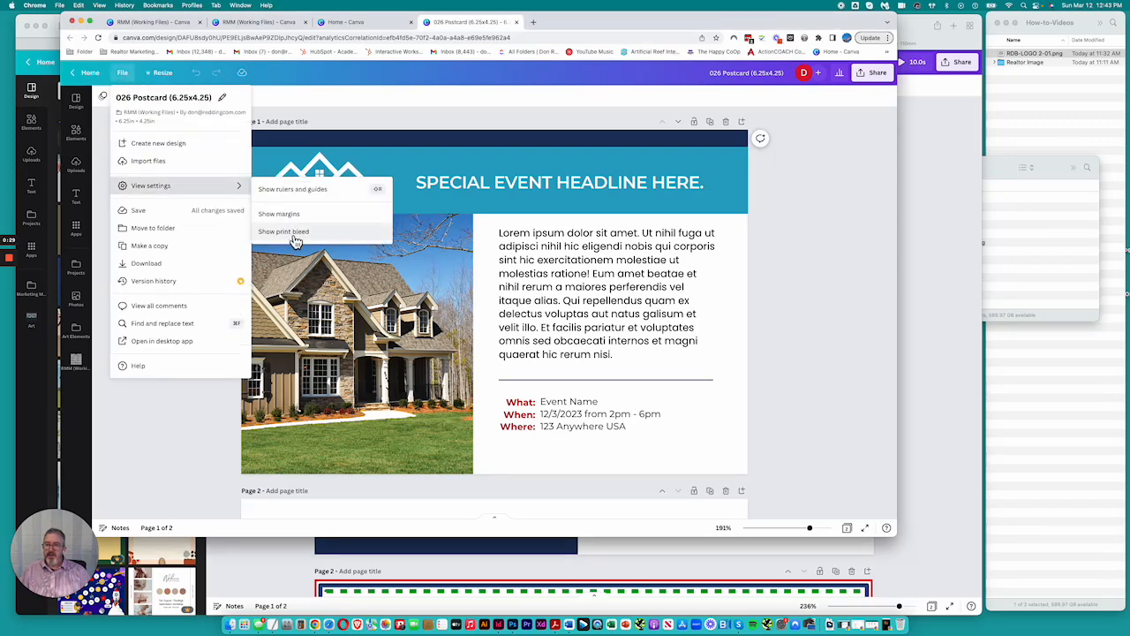
{"action": "left_click", "coordinate": [282, 231]}
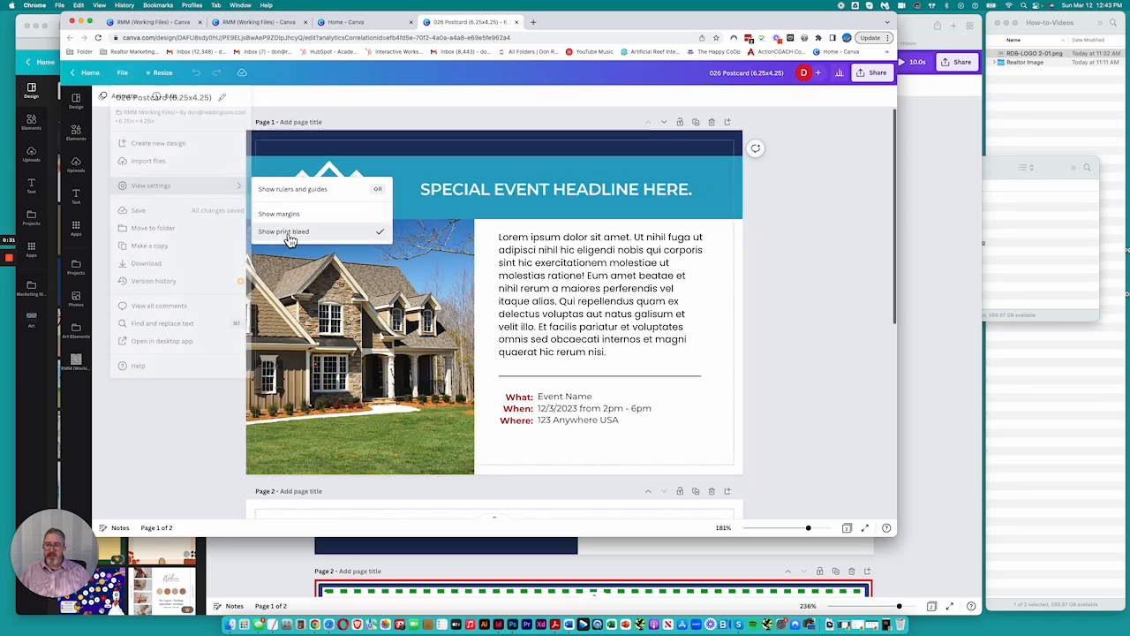
{"action": "left_click", "coordinate": [283, 232]}
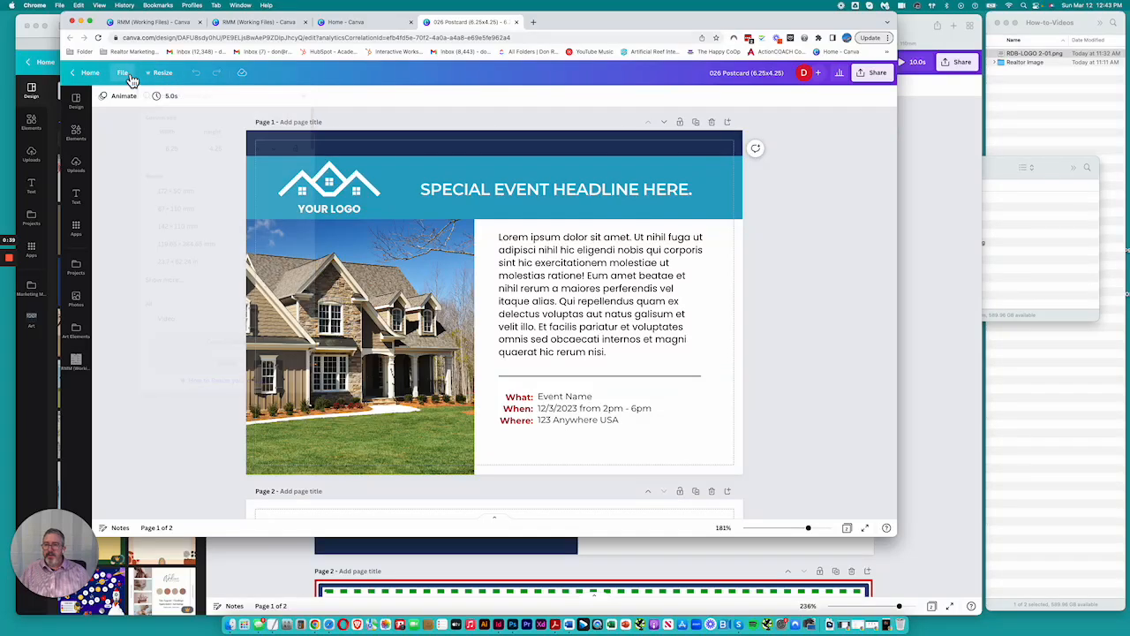
Hide print bleed again and bring up Resize for a custom size in inches
{"action": "left_click", "coordinate": [122, 72]}
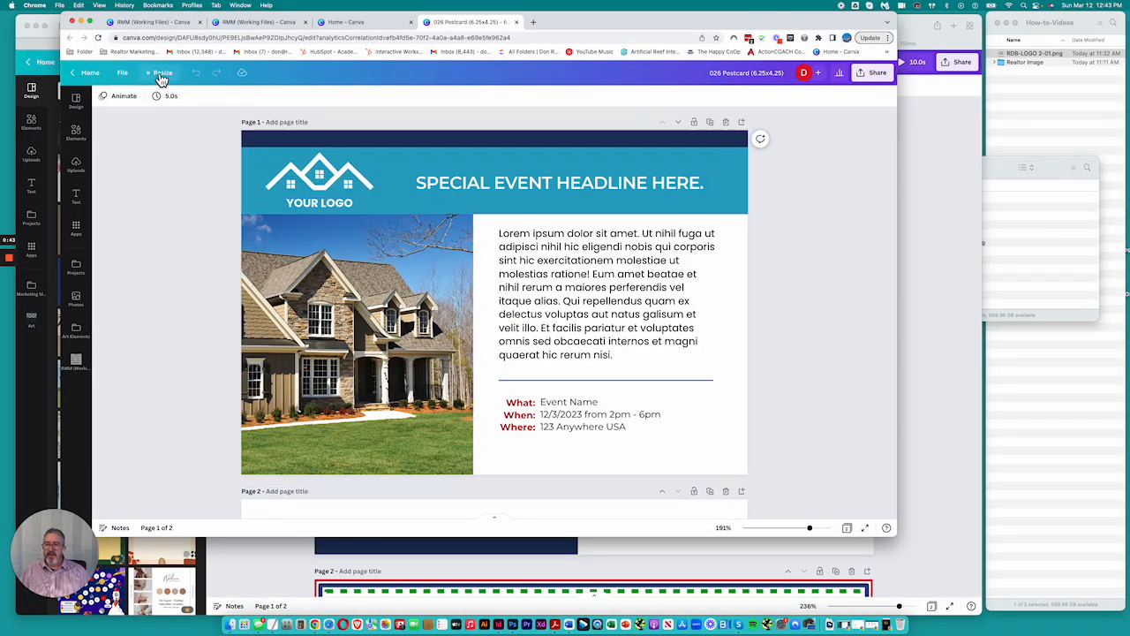
{"action": "left_click", "coordinate": [163, 73]}
{"action": "type", "text": "2.25"}
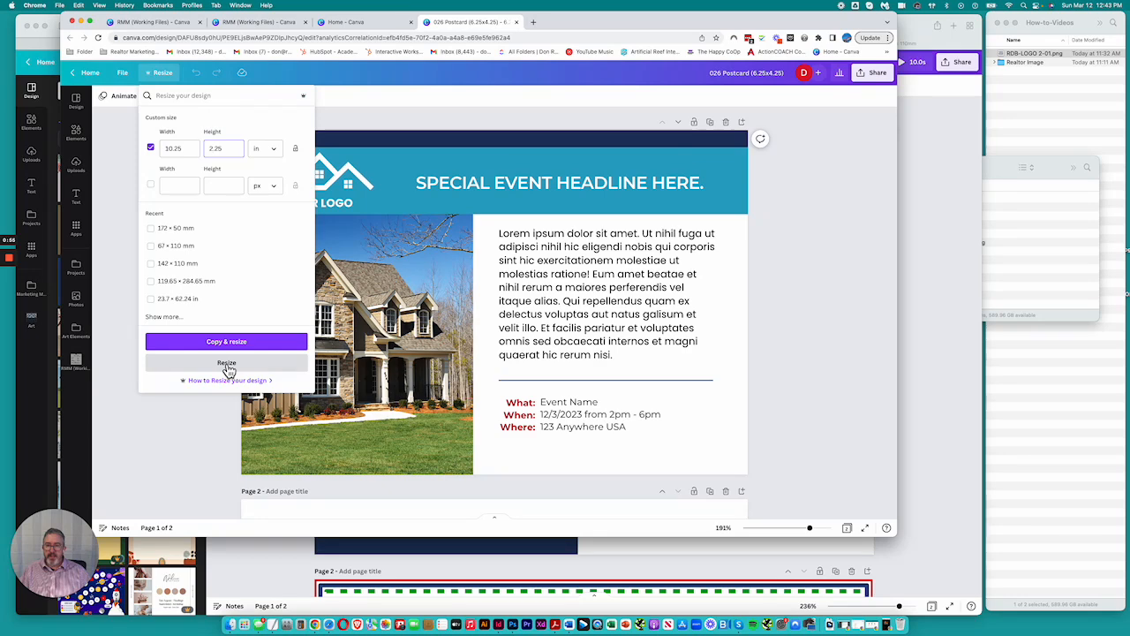
Apply the wide, short custom size and stretch the blue headline band across the page
{"action": "left_click", "coordinate": [226, 364]}
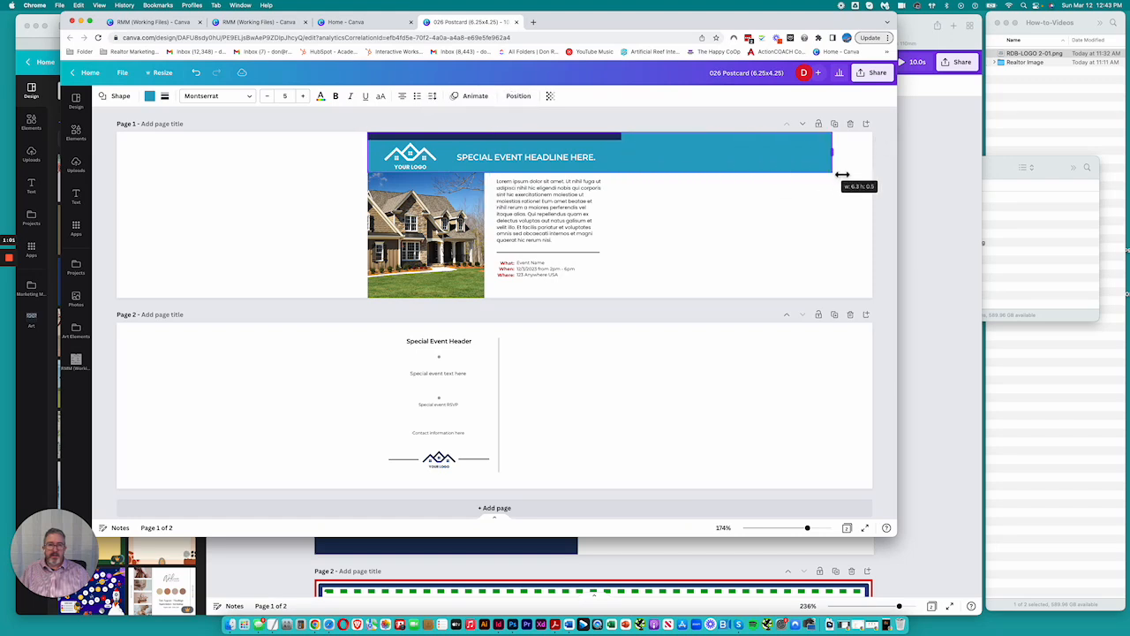
{"action": "left_click", "coordinate": [527, 158]}
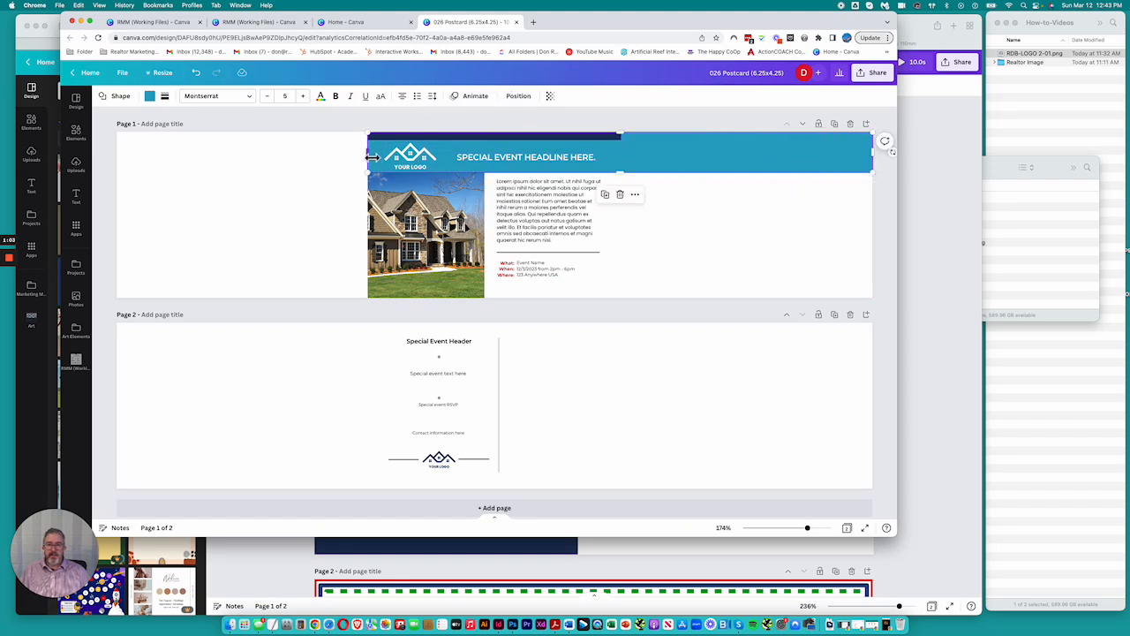
{"action": "left_click_drag", "start_coordinate": [369, 157], "coordinate": [132, 158]}
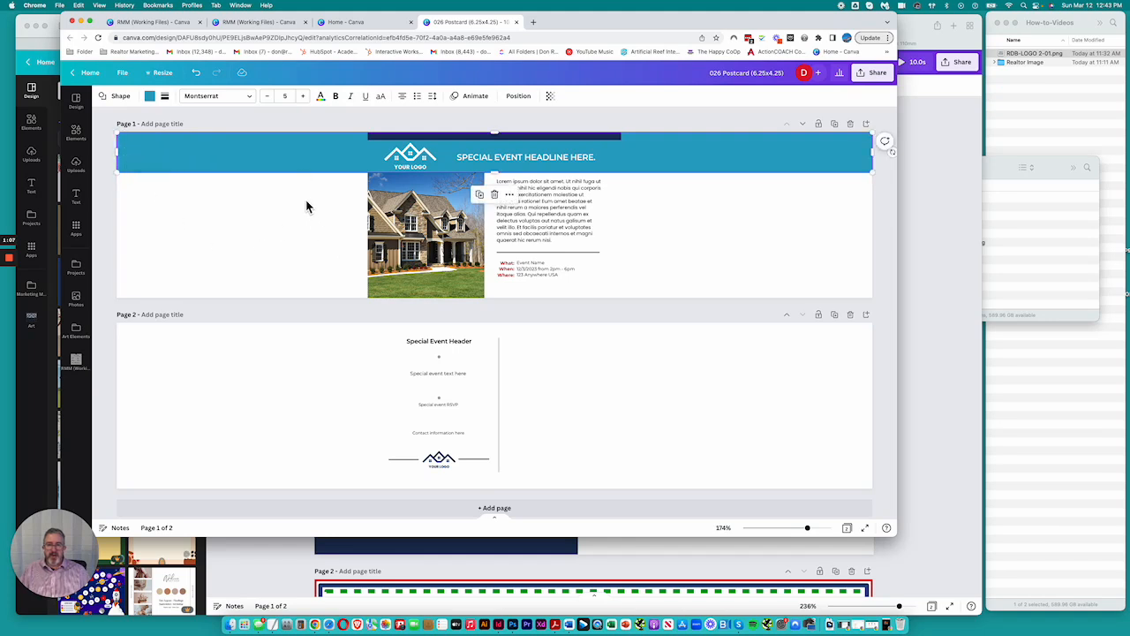
{"action": "mouse_move", "coordinate": [187, 88]}
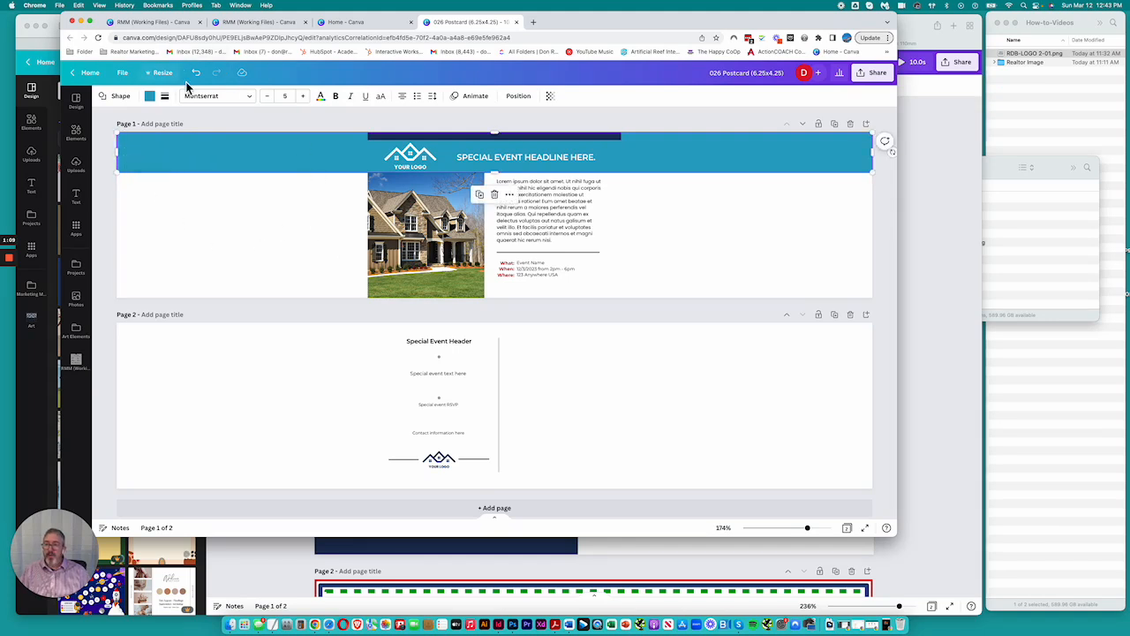
Undo the resize to restore the original size and reopen Resize showing original dimensions
{"action": "left_click", "coordinate": [196, 72]}
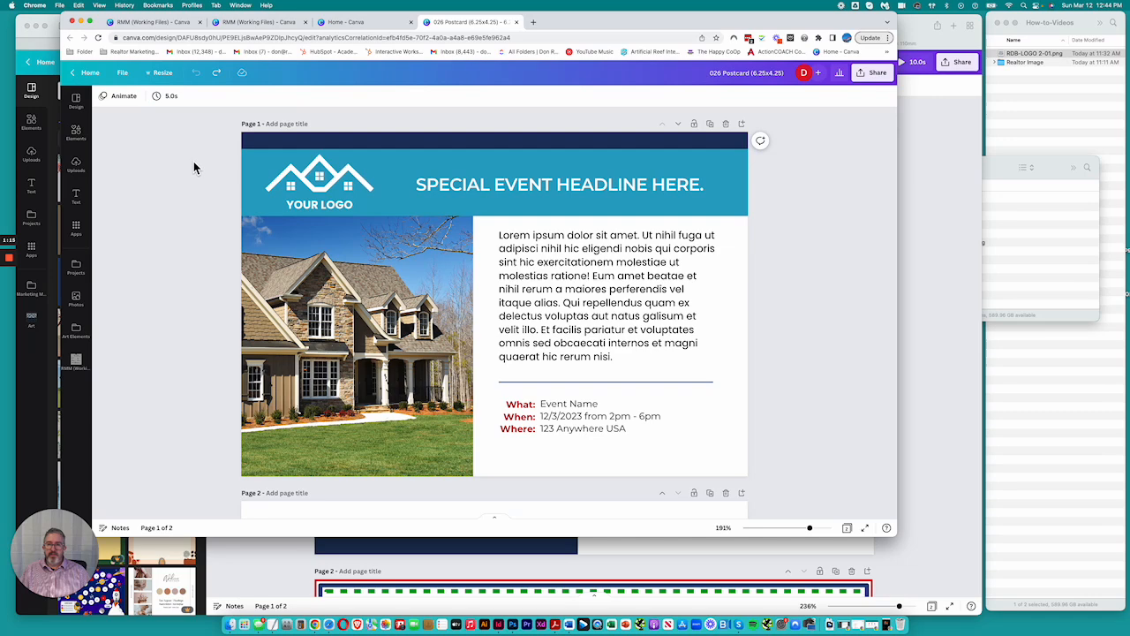
{"action": "left_click", "coordinate": [162, 73]}
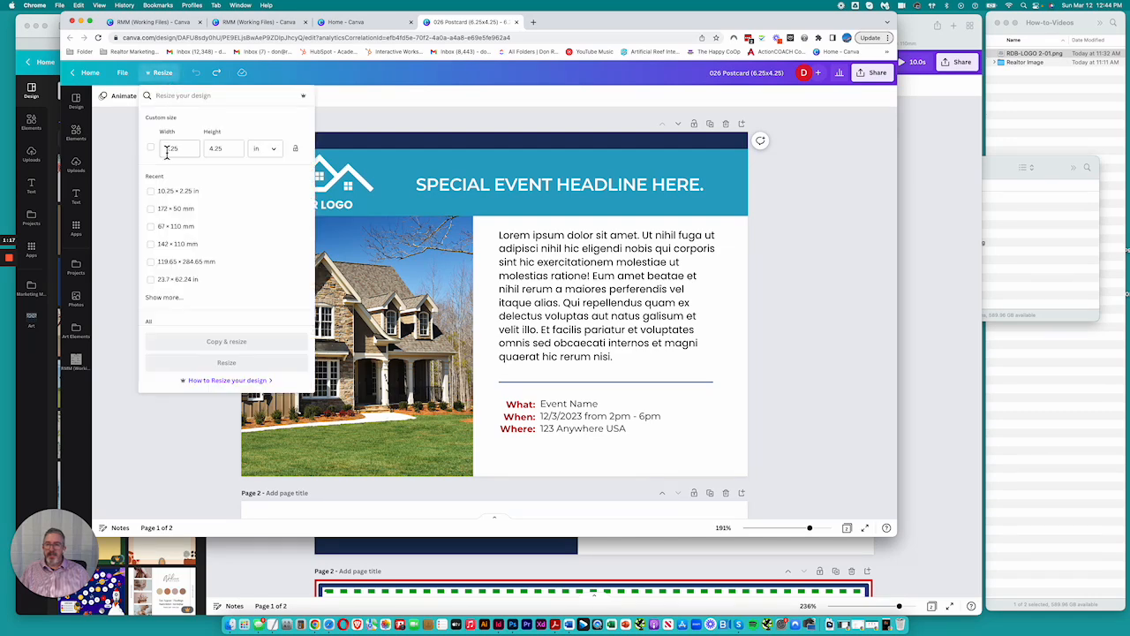